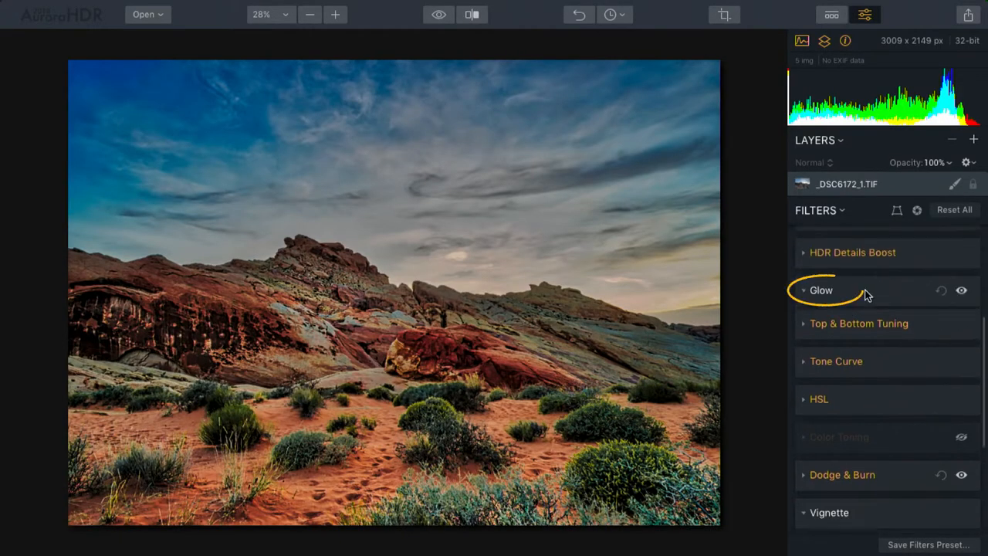
# - Try the Glow amount across its range and settle on a light 27 for the desert landscape
pyautogui.click(820, 290)
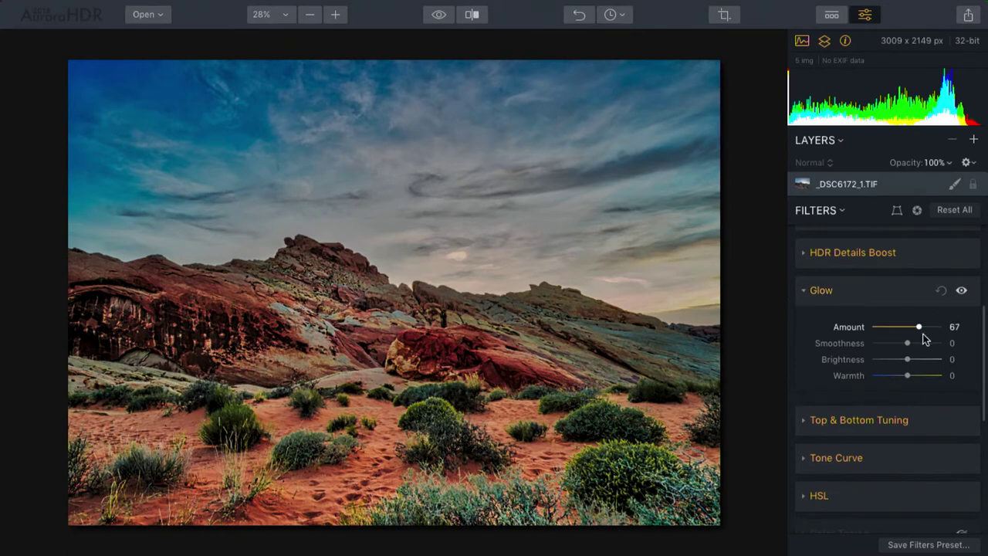
pyautogui.moveTo(917, 327); pyautogui.dragTo(940, 327)
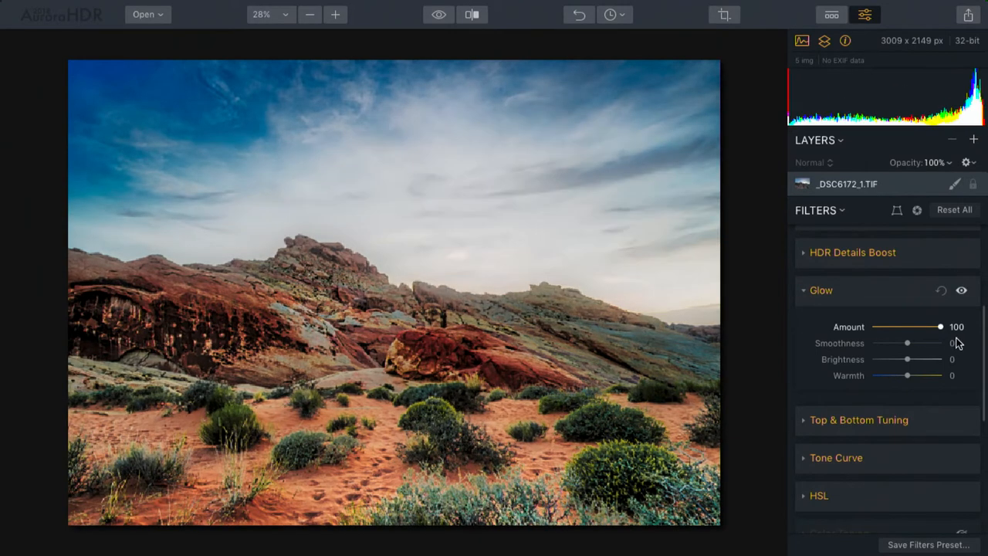
pyautogui.moveTo(938, 327); pyautogui.dragTo(874, 327)
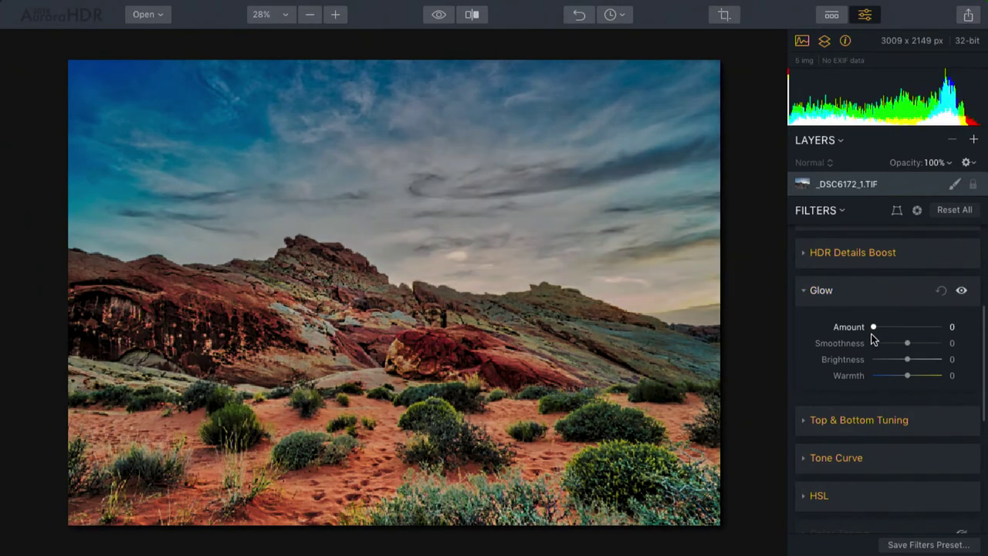
pyautogui.moveTo(873, 327); pyautogui.dragTo(883, 327)
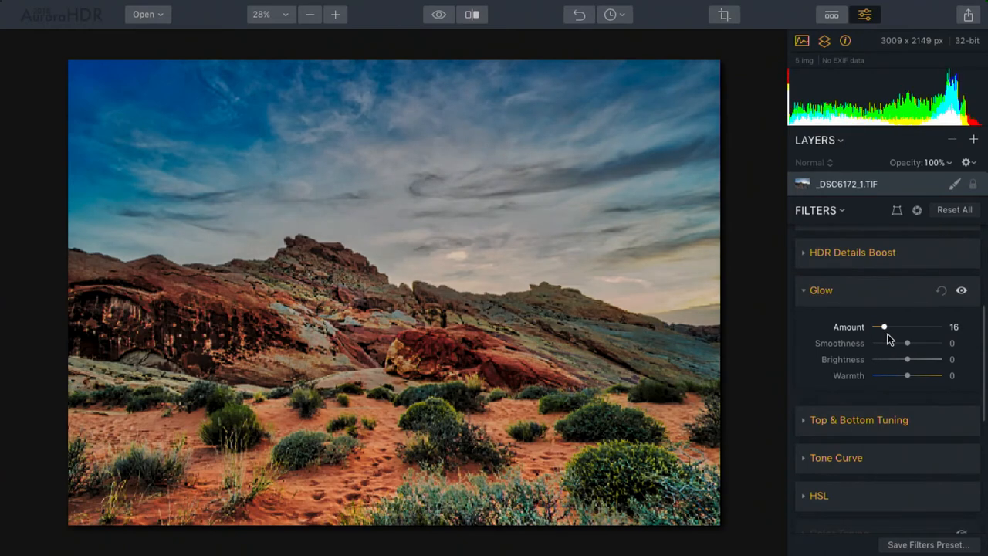
pyautogui.moveTo(882, 328); pyautogui.dragTo(898, 327)
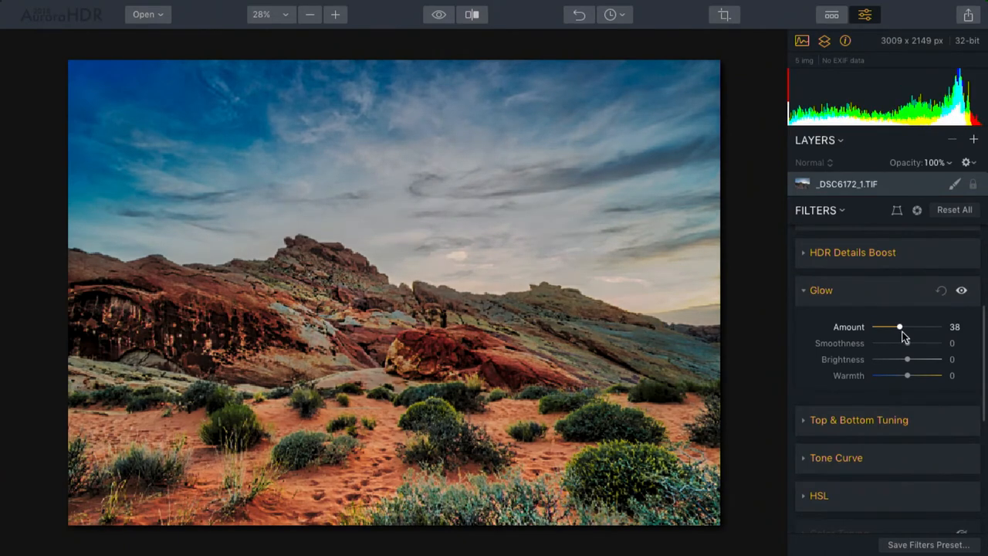
pyautogui.moveTo(898, 327); pyautogui.dragTo(877, 327)
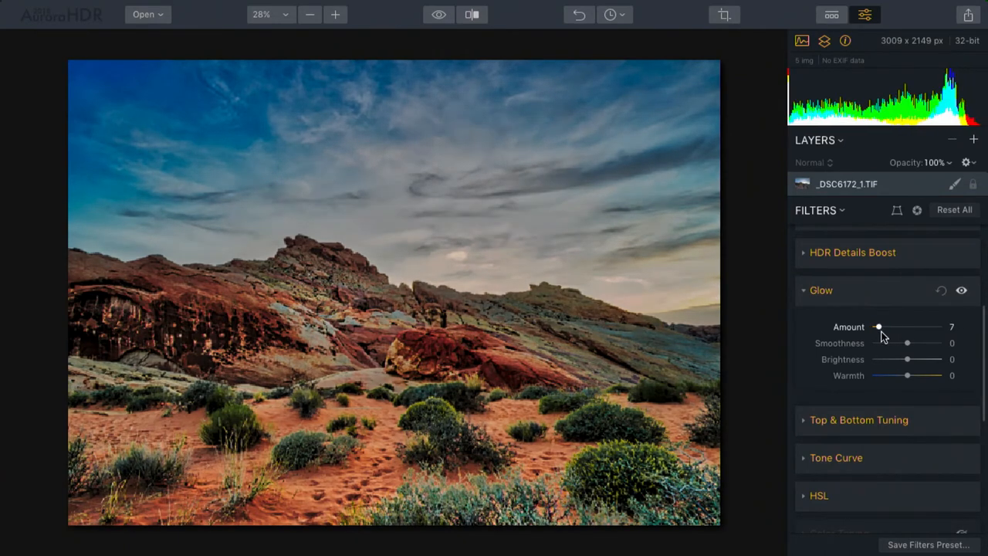
pyautogui.moveTo(877, 327); pyautogui.dragTo(874, 327)
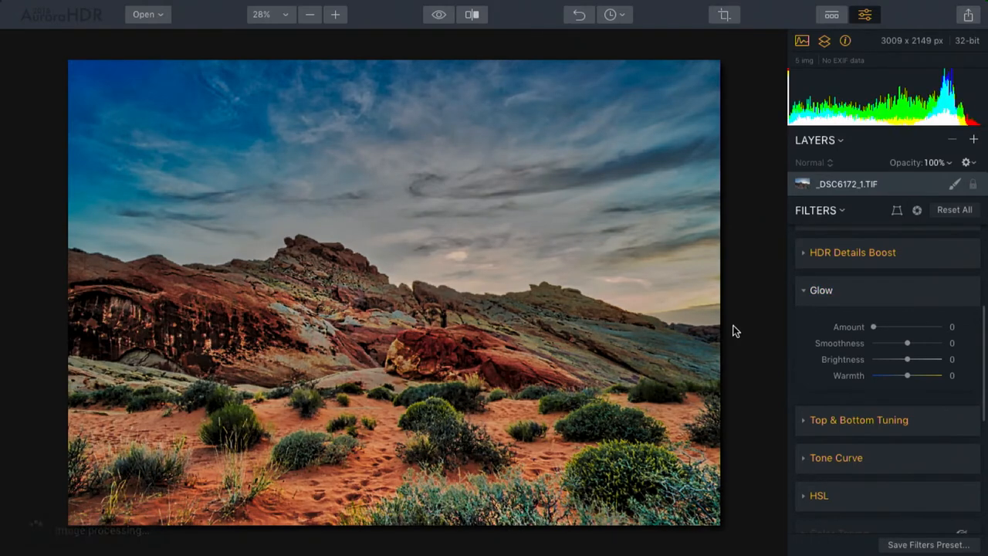
pyautogui.moveTo(873, 327); pyautogui.dragTo(879, 328)
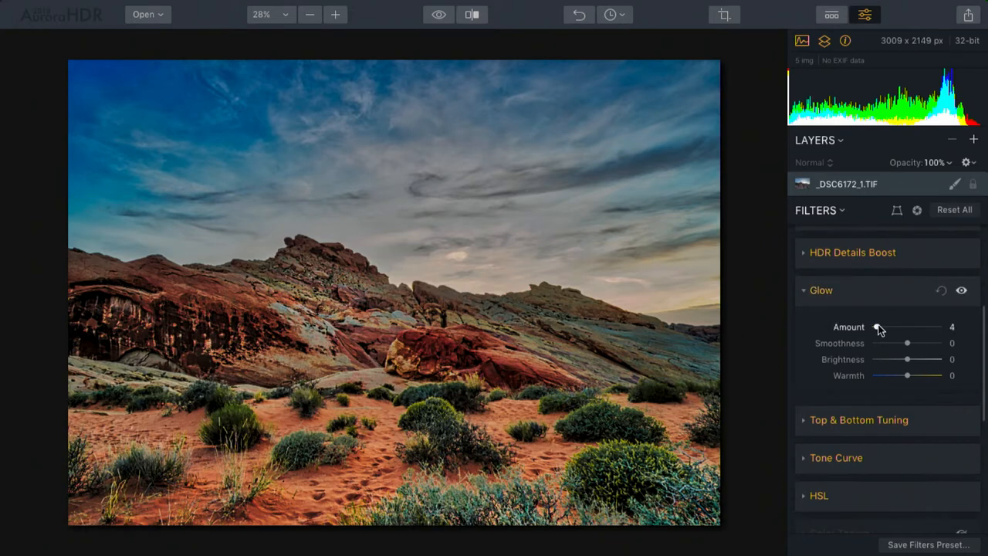
pyautogui.moveTo(876, 327); pyautogui.dragTo(887, 327)
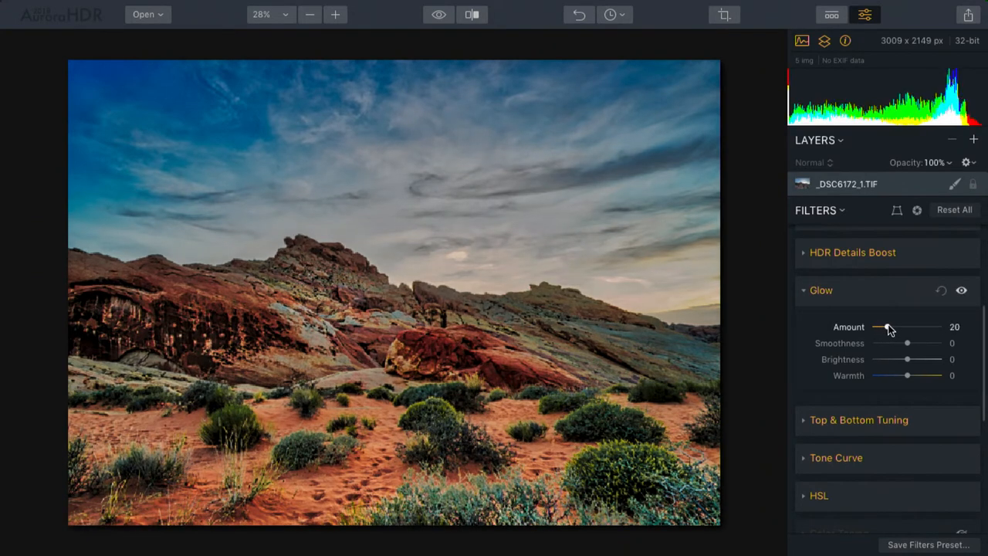
pyautogui.moveTo(884, 327); pyautogui.dragTo(893, 327)
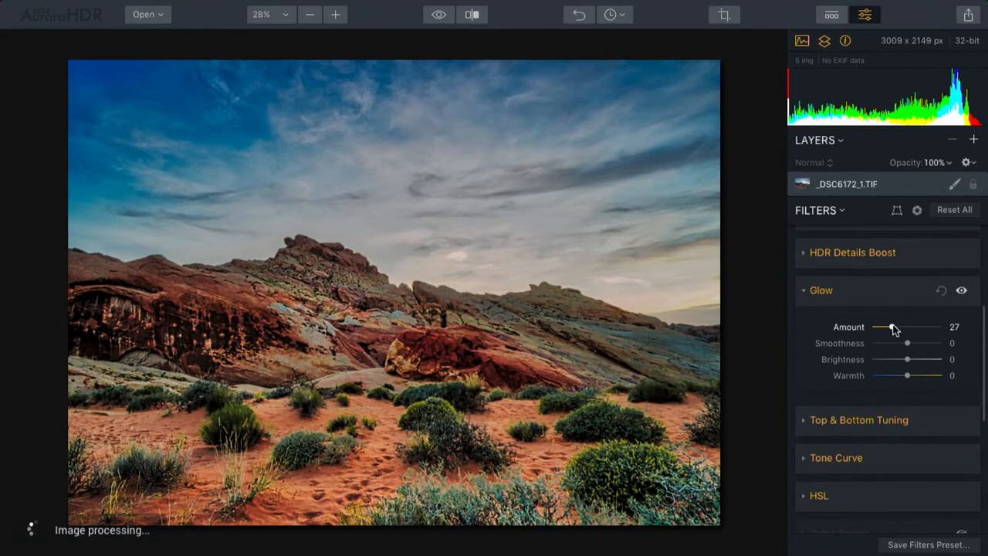
# - Raise the Glow amount to 72 and sweep smoothness through its range, ending at 100
pyautogui.moveTo(908, 343); pyautogui.dragTo(912, 343)
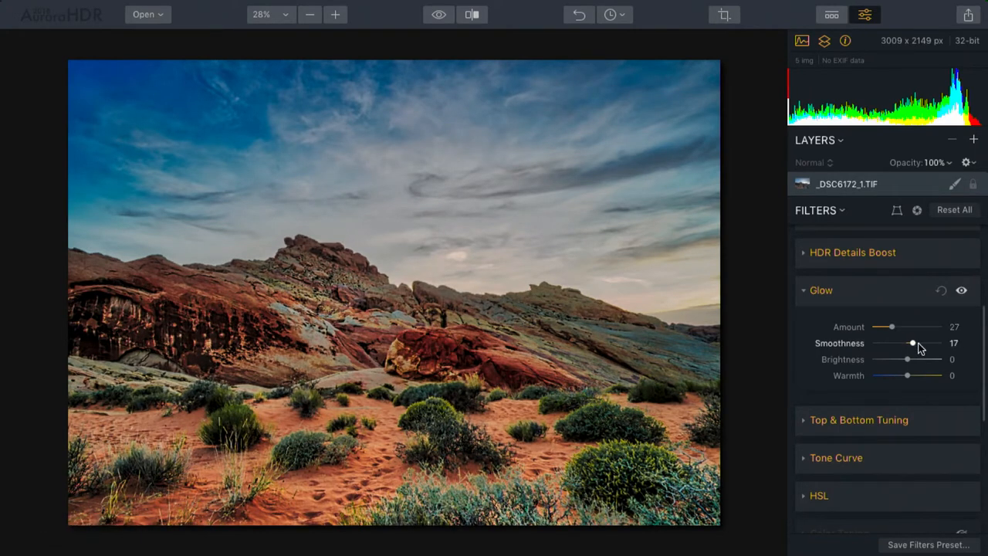
pyautogui.moveTo(892, 327); pyautogui.dragTo(920, 328)
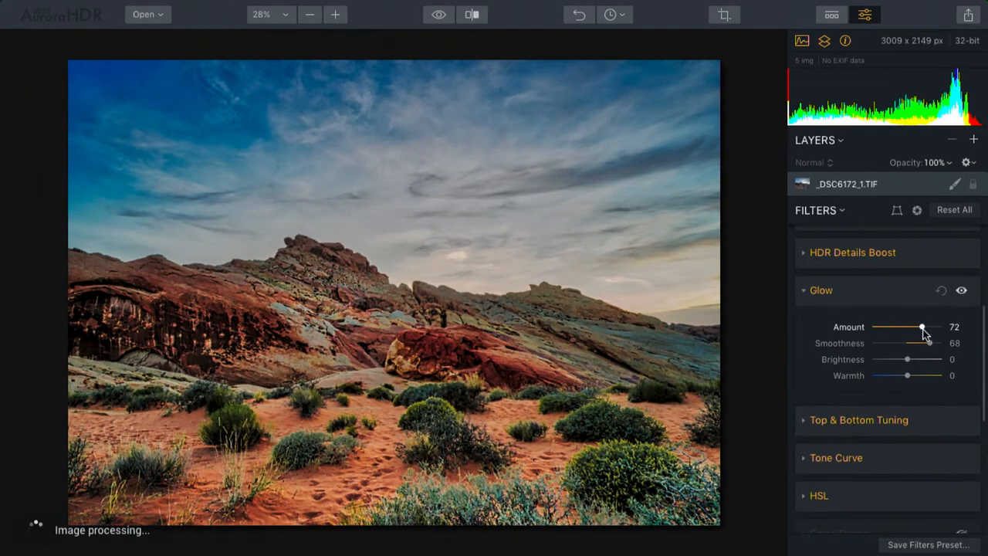
pyautogui.moveTo(907, 343); pyautogui.dragTo(940, 343)
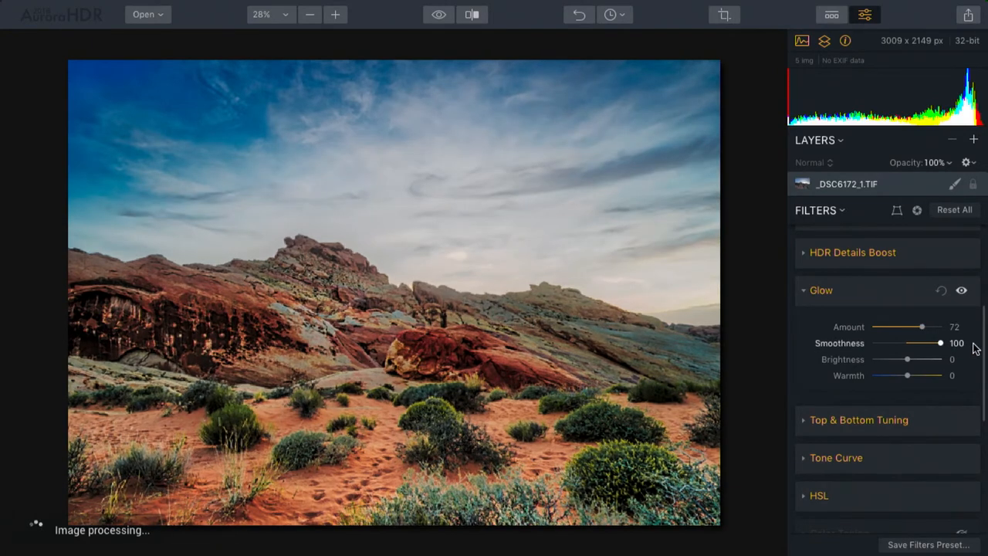
pyautogui.moveTo(940, 342); pyautogui.dragTo(874, 342)
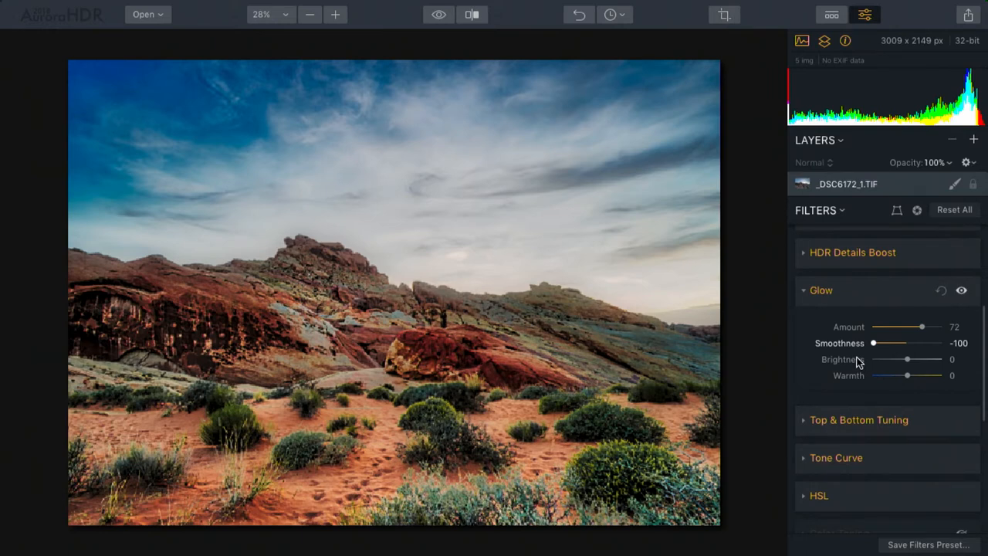
pyautogui.moveTo(874, 343); pyautogui.dragTo(940, 342)
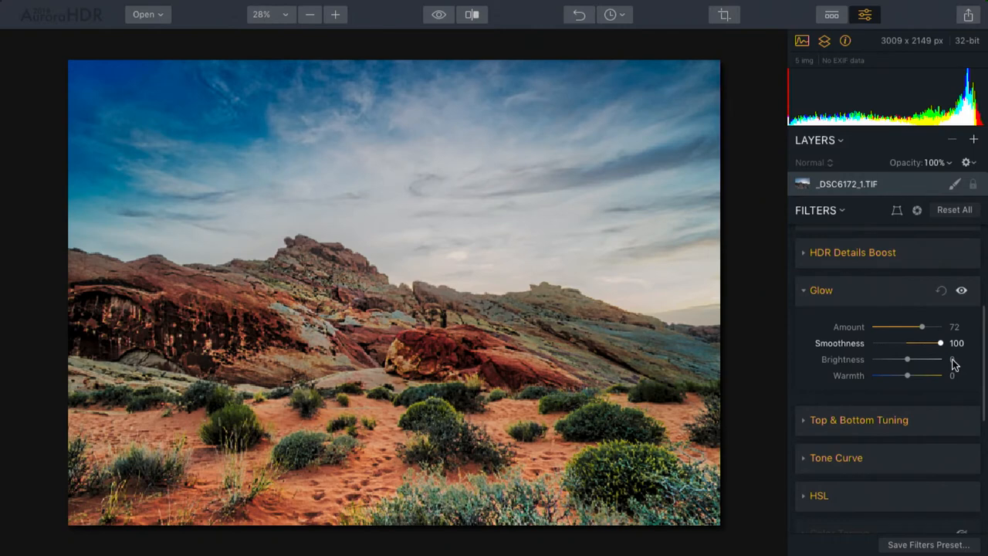
# - Lower Glow smoothness to 52 and test brightness both ways, settling it at 3
pyautogui.moveTo(940, 343); pyautogui.dragTo(920, 343)
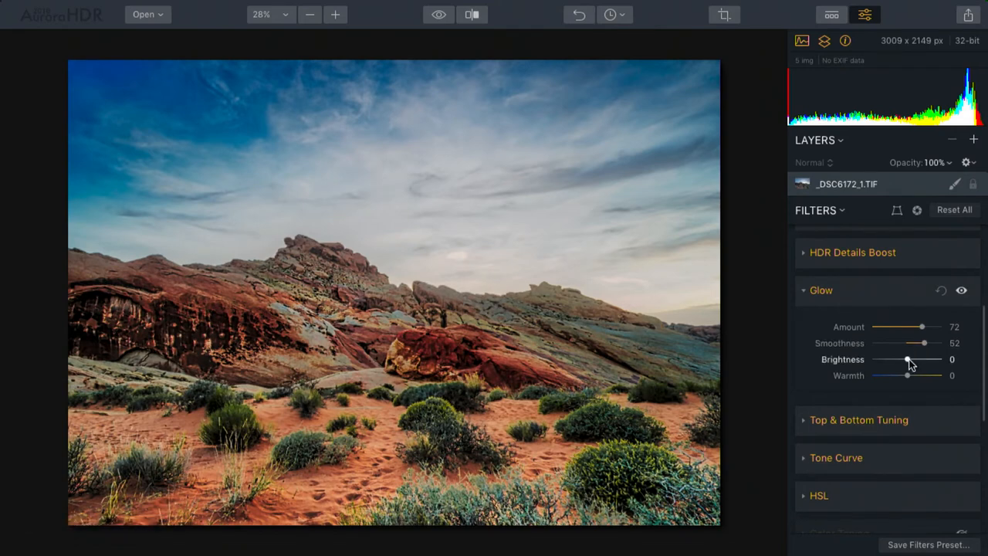
pyautogui.moveTo(908, 358); pyautogui.dragTo(940, 358)
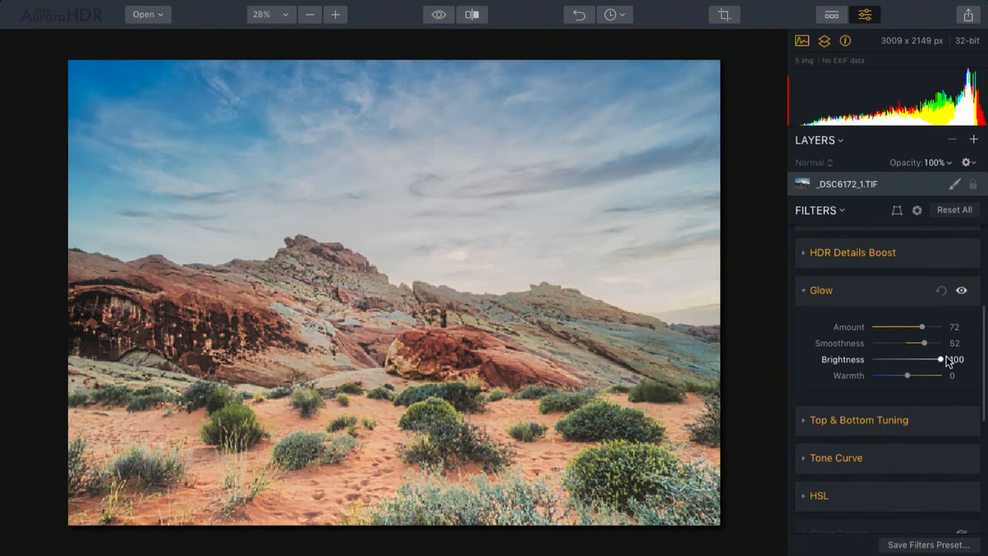
pyautogui.moveTo(940, 358); pyautogui.dragTo(883, 358)
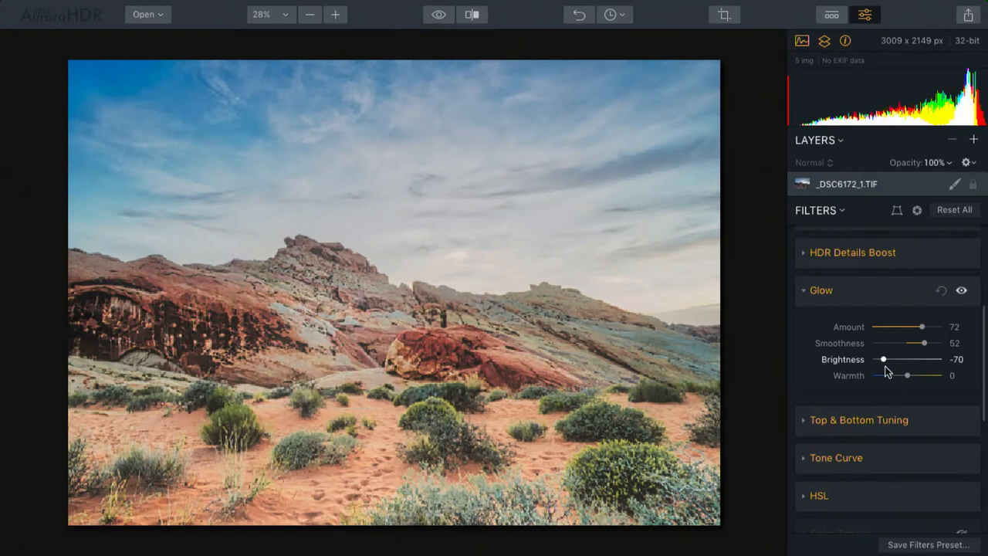
pyautogui.moveTo(883, 358); pyautogui.dragTo(914, 358)
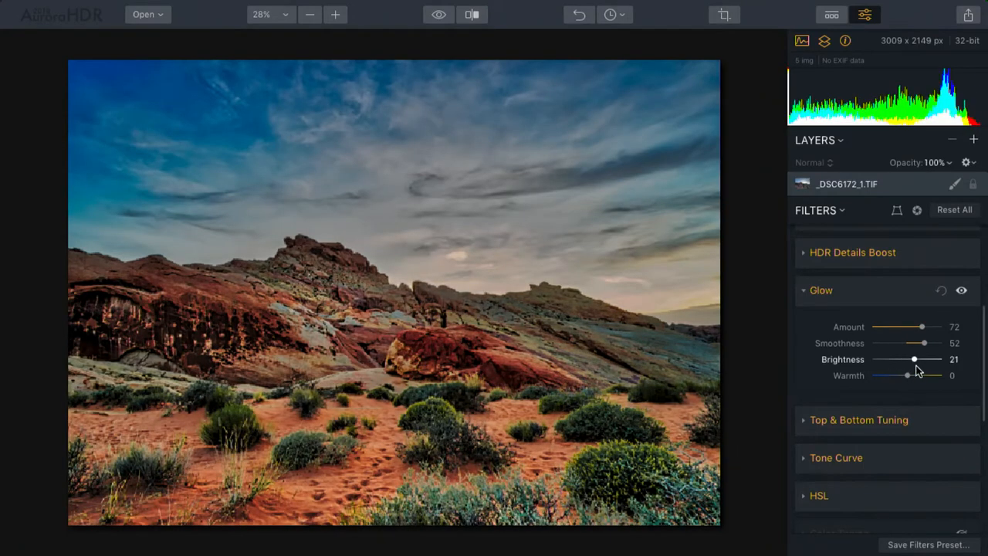
pyautogui.moveTo(913, 358); pyautogui.dragTo(896, 358)
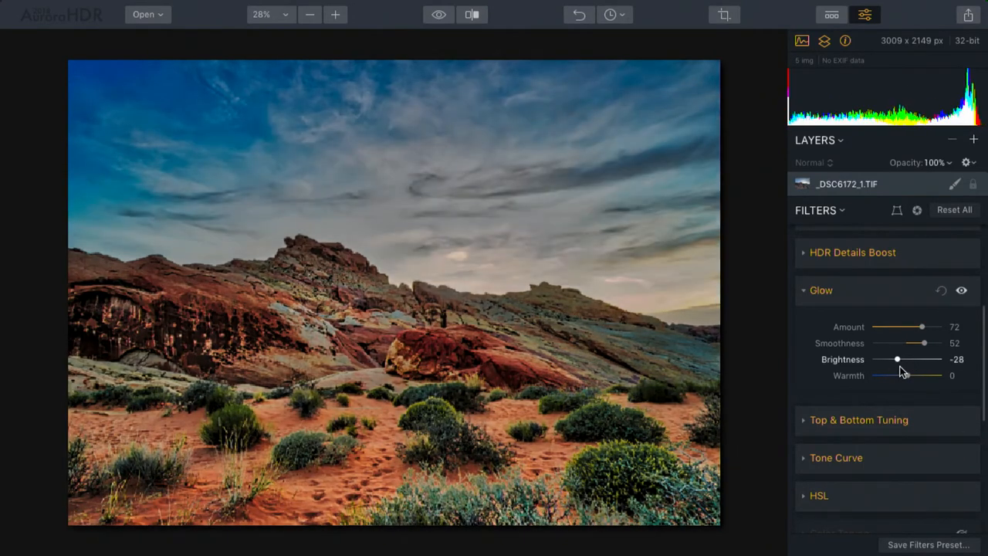
pyautogui.moveTo(895, 358); pyautogui.dragTo(902, 359)
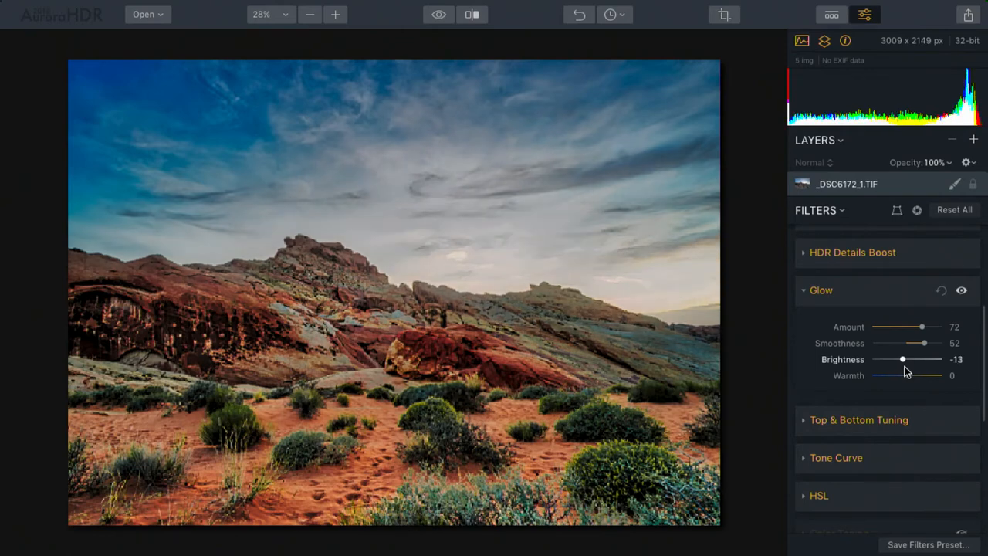
pyautogui.moveTo(902, 358); pyautogui.dragTo(905, 358)
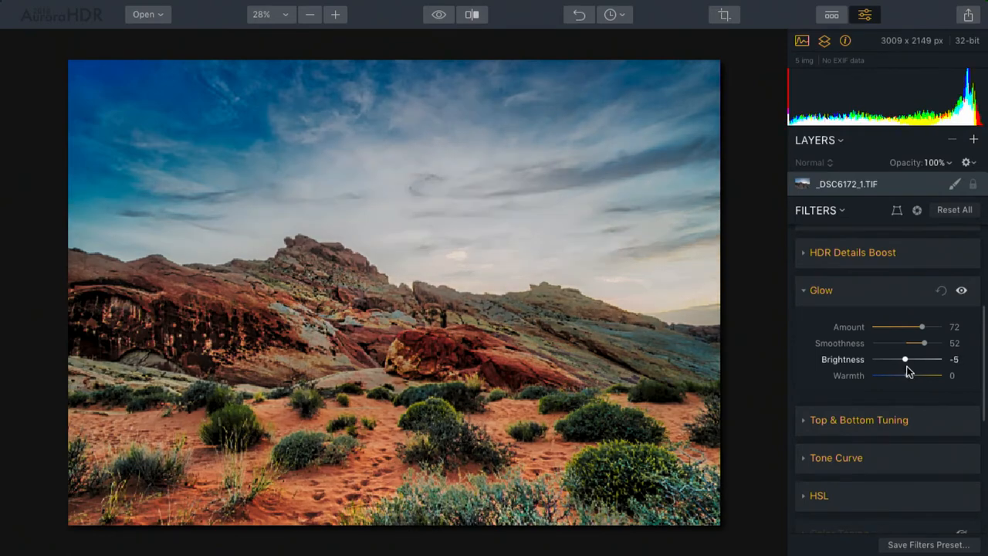
pyautogui.moveTo(905, 358); pyautogui.dragTo(909, 358)
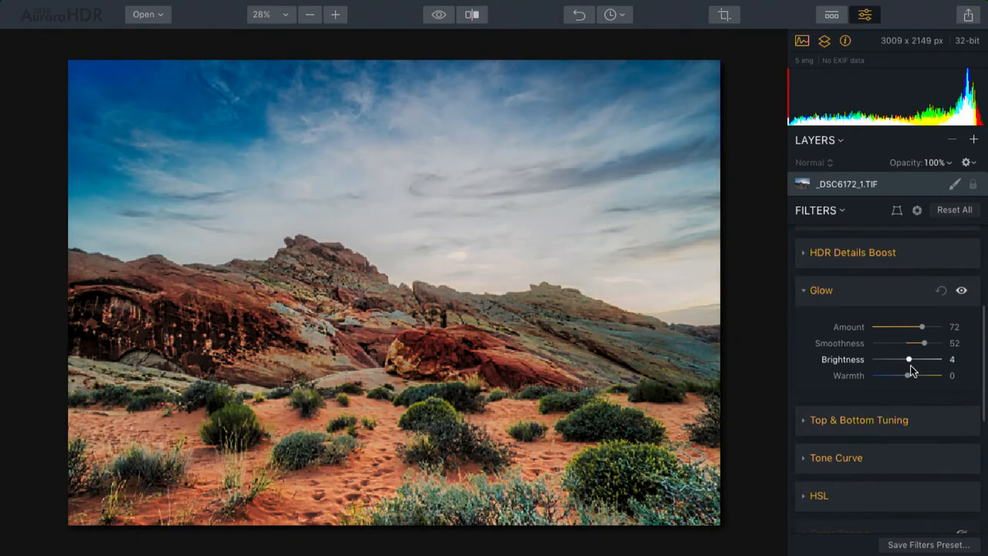
pyautogui.moveTo(909, 358); pyautogui.dragTo(905, 358)
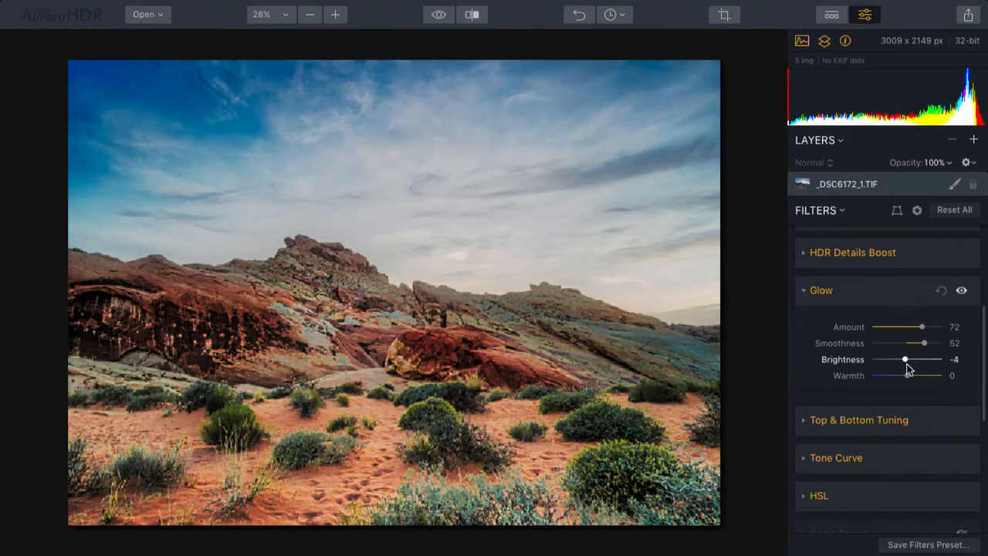
pyautogui.moveTo(904, 358); pyautogui.dragTo(900, 358)
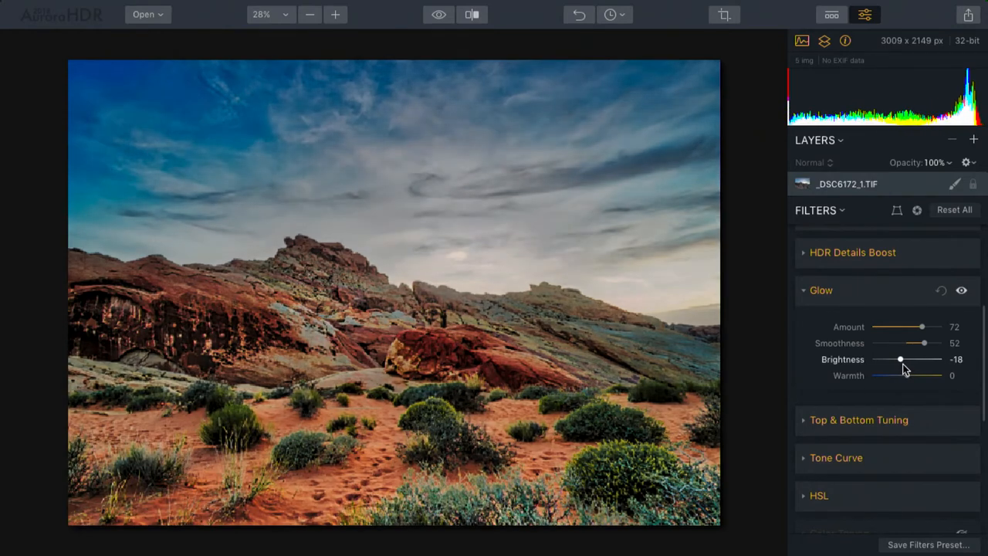
pyautogui.moveTo(899, 358); pyautogui.dragTo(907, 359)
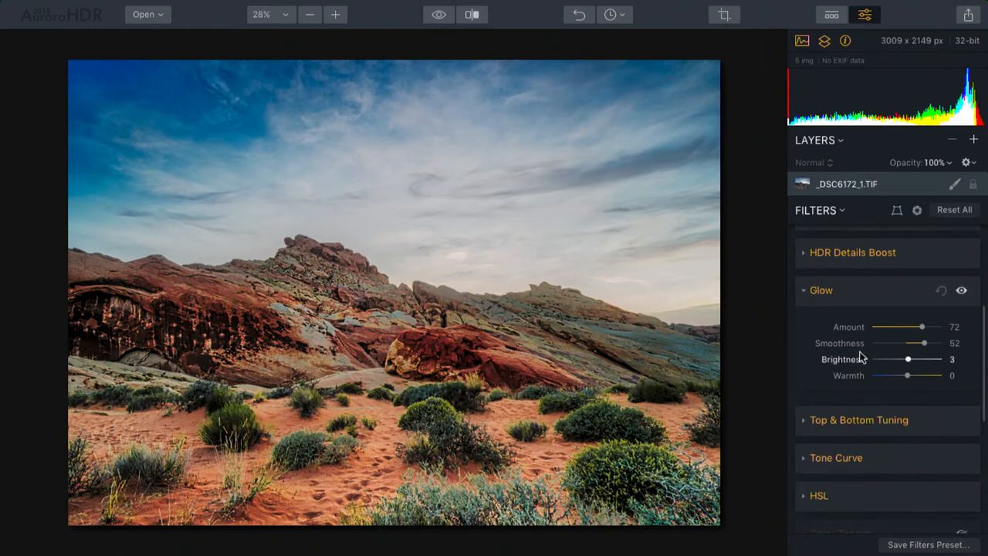
# - Reduce Glow amount to 49, settle warmth at 54 after trying extremes, and brighten to 27
pyautogui.moveTo(924, 327); pyautogui.dragTo(903, 327)
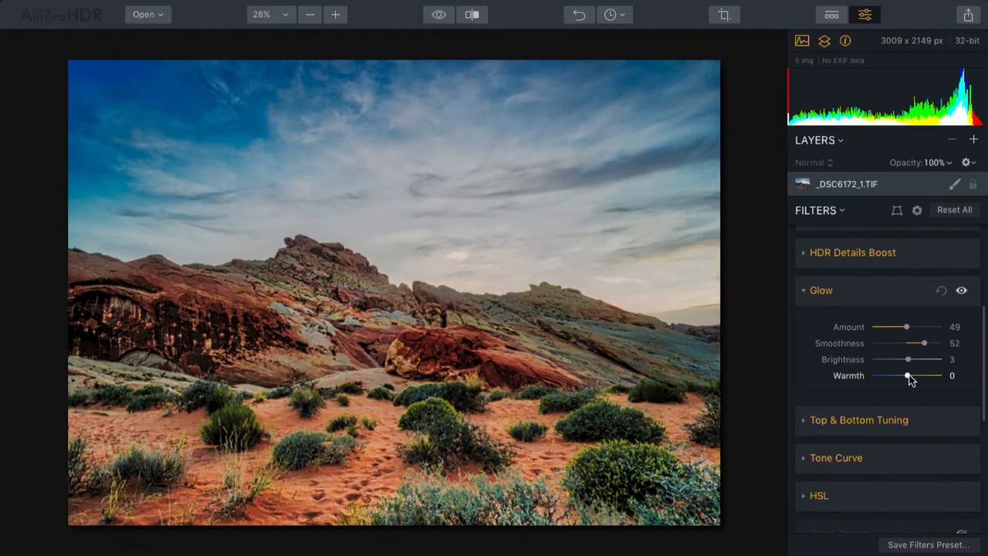
pyautogui.moveTo(908, 376); pyautogui.dragTo(934, 376)
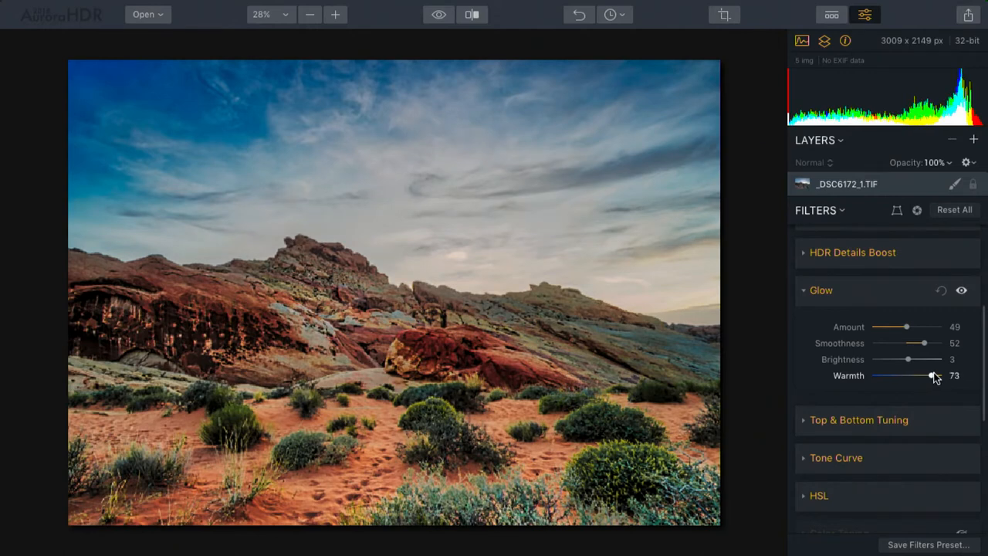
pyautogui.moveTo(932, 375); pyautogui.dragTo(939, 375)
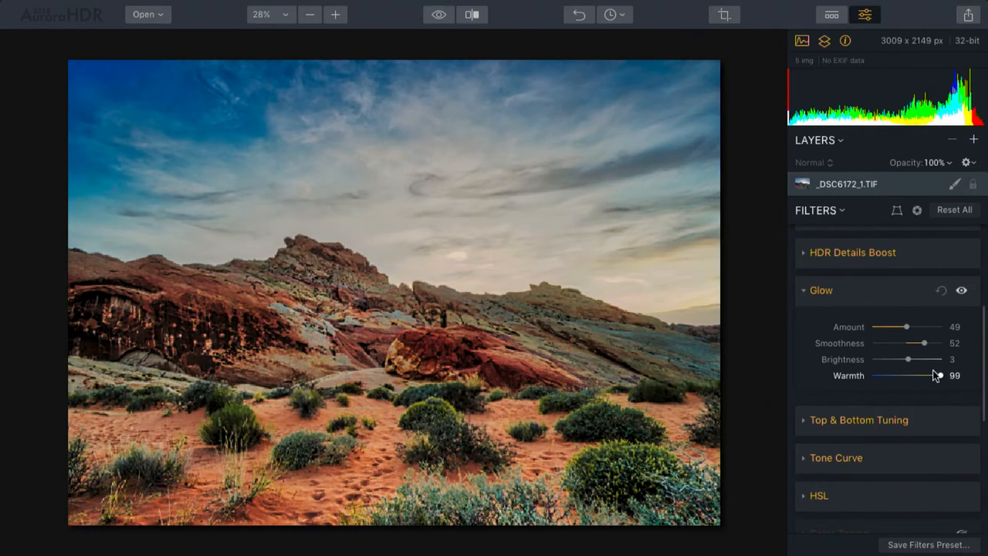
pyautogui.moveTo(938, 375); pyautogui.dragTo(870, 375)
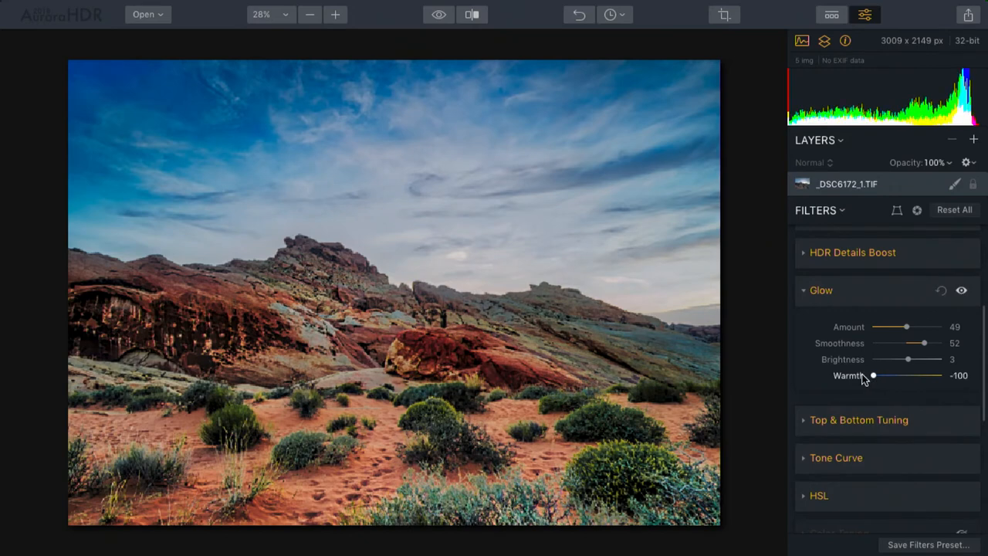
pyautogui.moveTo(873, 375); pyautogui.dragTo(907, 375)
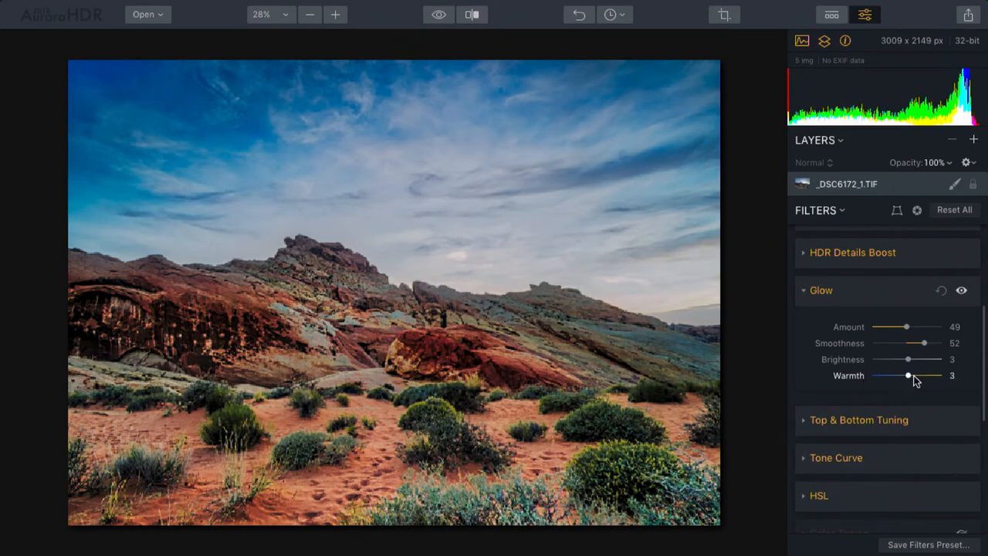
pyautogui.moveTo(907, 375); pyautogui.dragTo(940, 375)
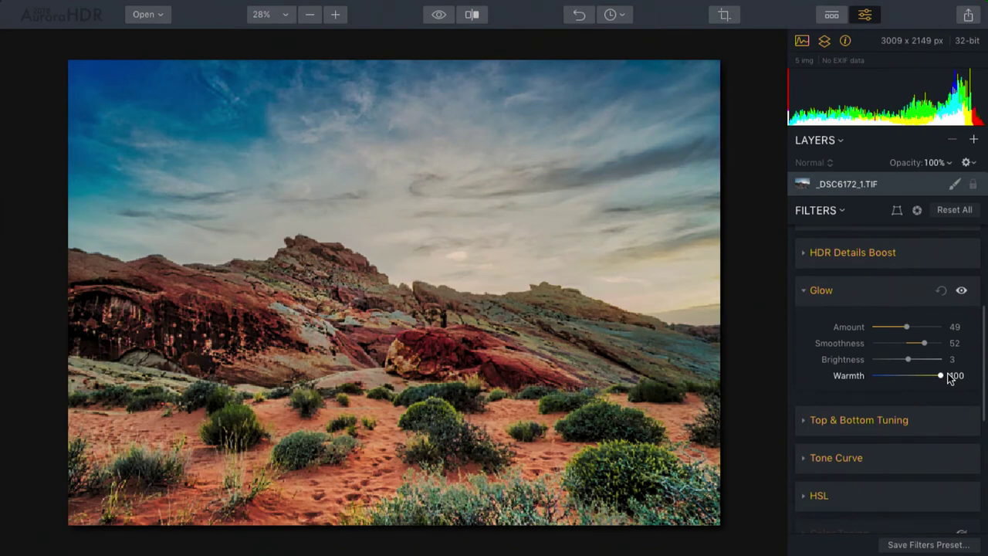
pyautogui.moveTo(940, 375); pyautogui.dragTo(925, 375)
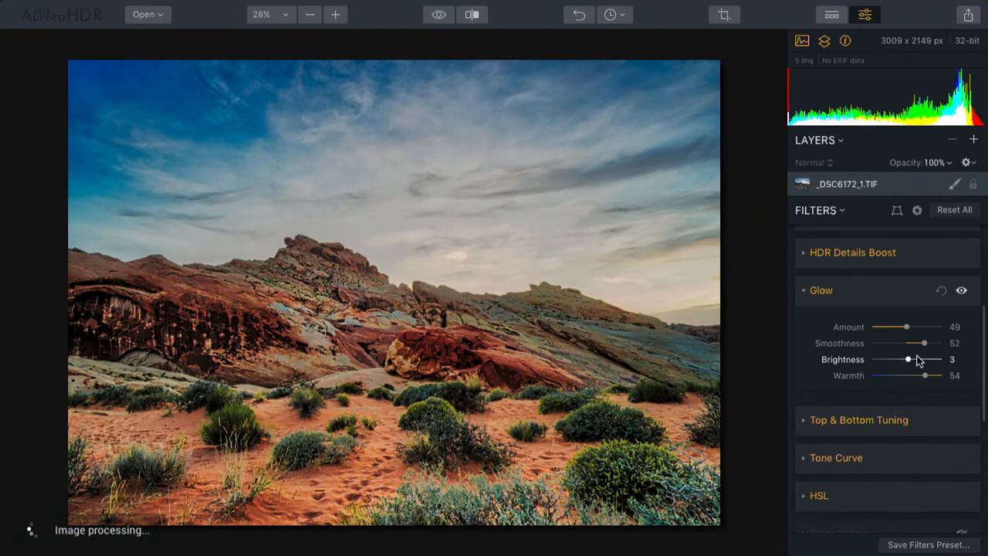
pyautogui.moveTo(908, 358); pyautogui.dragTo(923, 358)
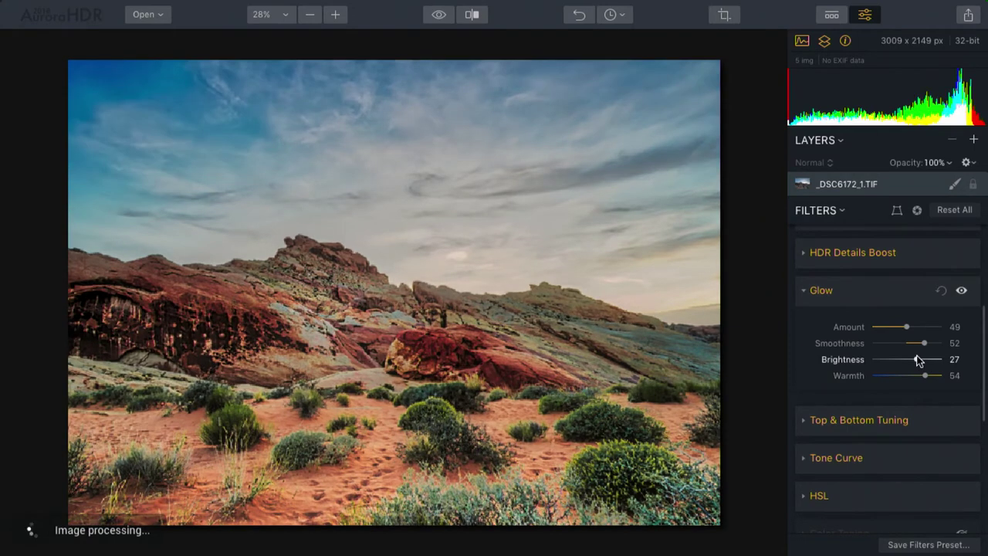
# - Toggle Glow off and on to compare, then expand the Vignette filter settings
pyautogui.click(964, 290)
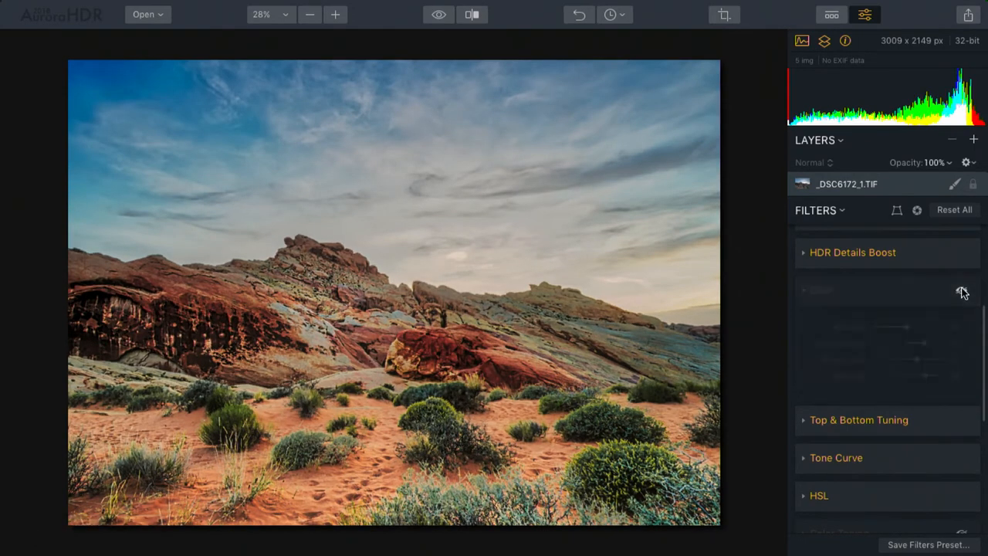
pyautogui.click(819, 290)
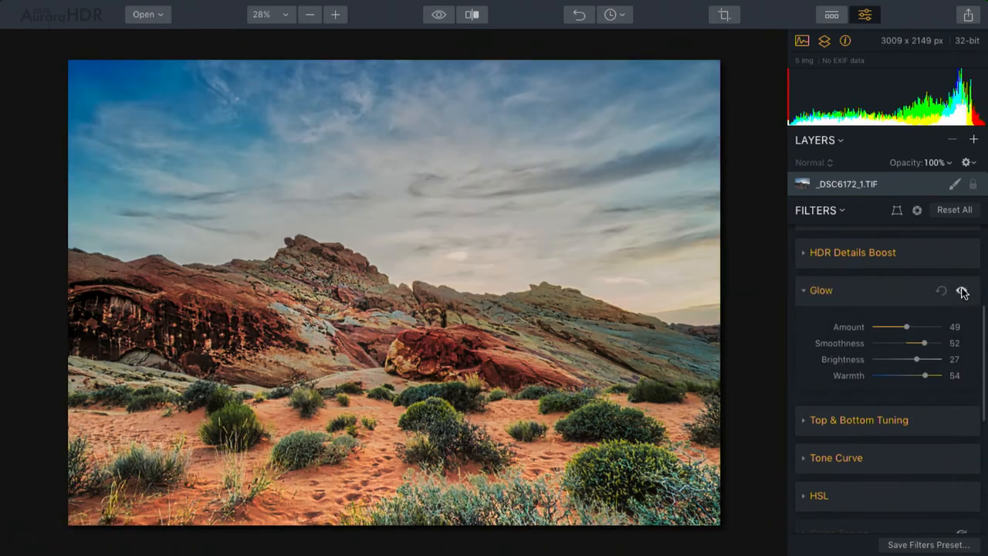
pyautogui.click(820, 291)
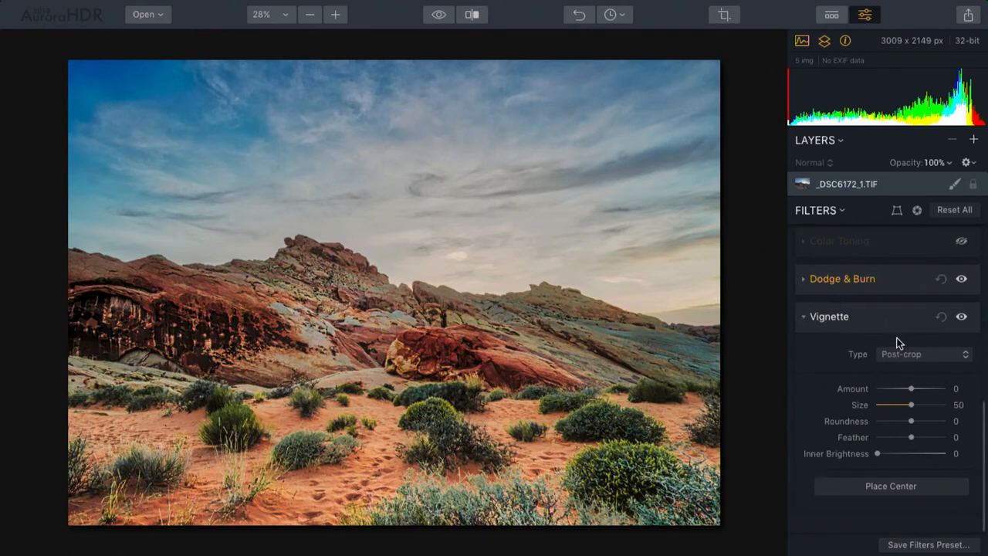
# - Sweep the Vignette amount from fully dark to fully bright edges, easing back to 45
pyautogui.click(920, 353)
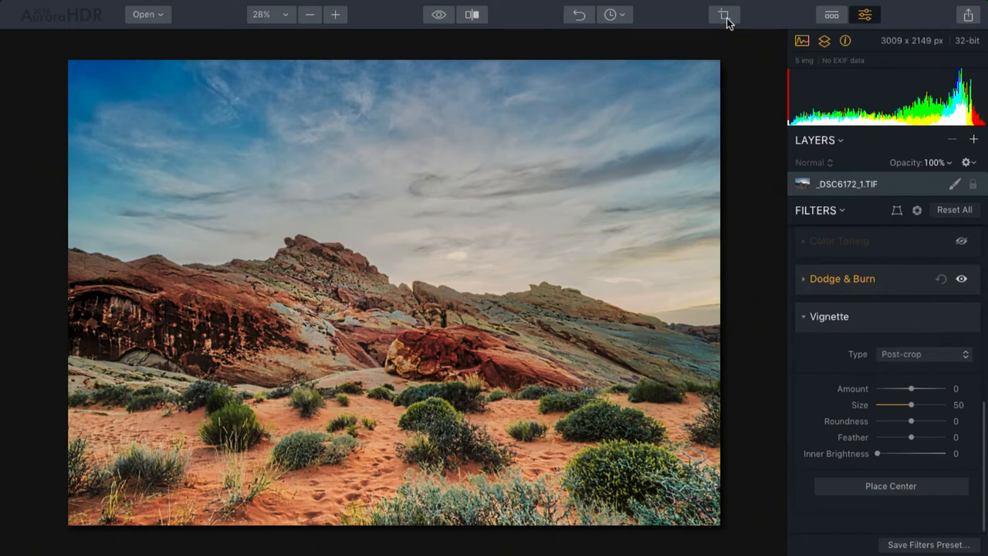
pyautogui.moveTo(697, 77)
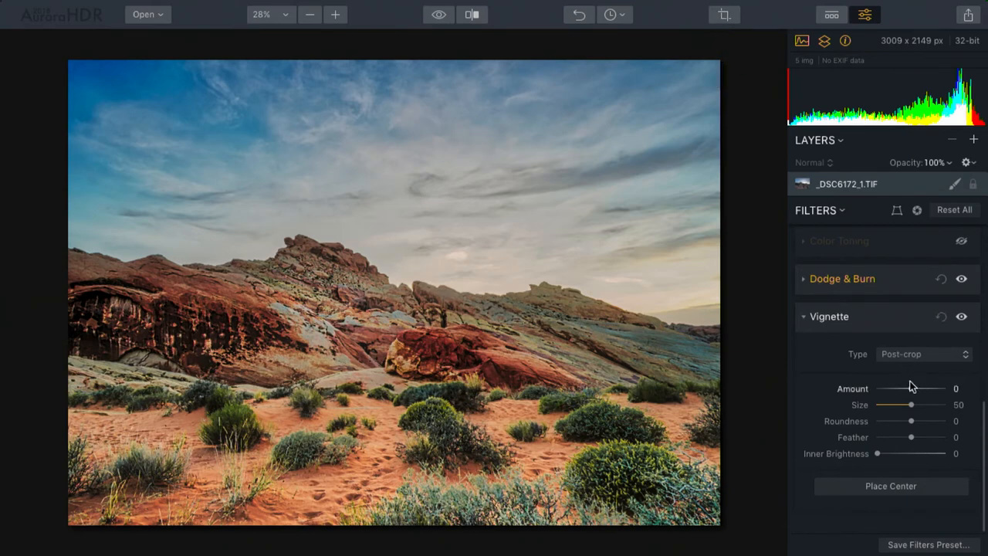
pyautogui.moveTo(914, 389); pyautogui.dragTo(877, 389)
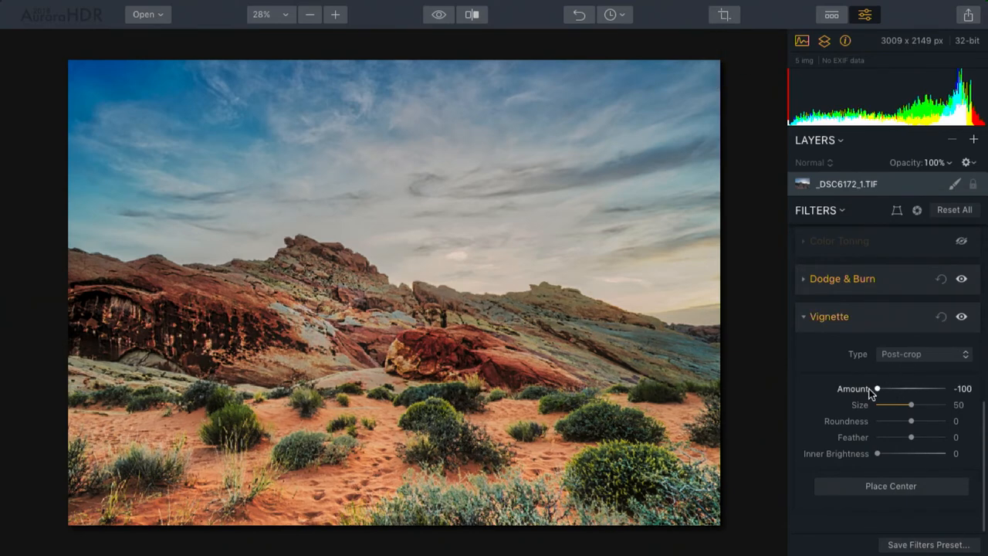
pyautogui.moveTo(877, 389); pyautogui.dragTo(945, 389)
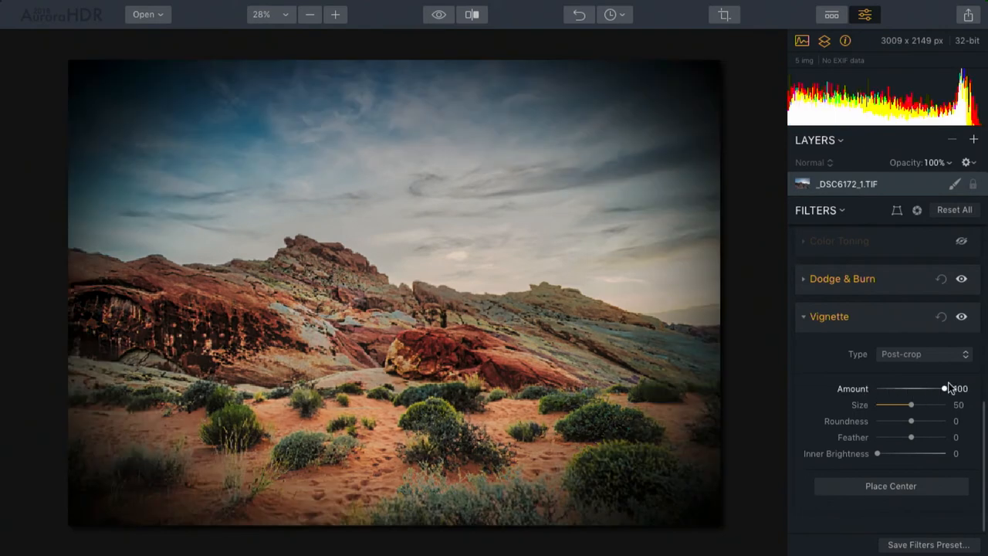
pyautogui.moveTo(943, 389); pyautogui.dragTo(945, 389)
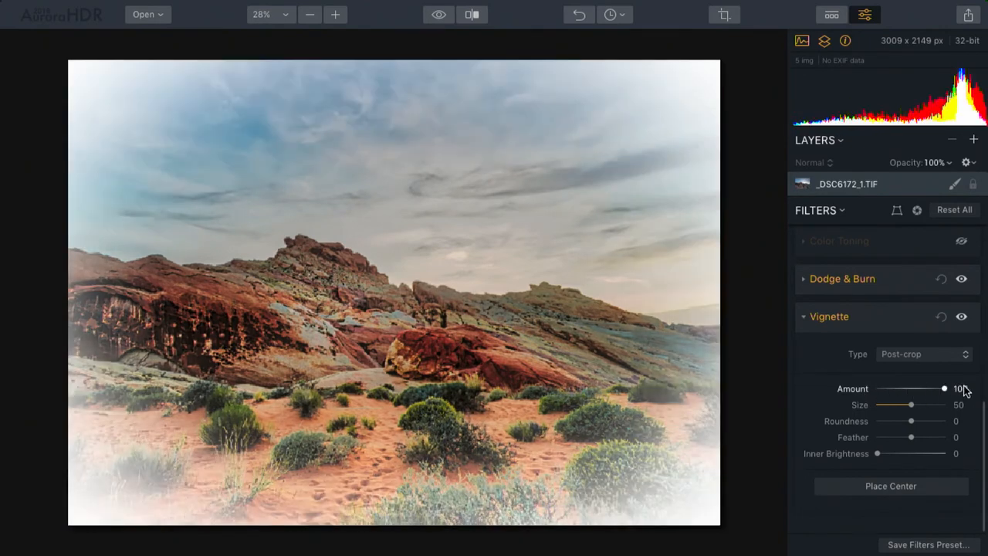
pyautogui.moveTo(940, 389); pyautogui.dragTo(926, 389)
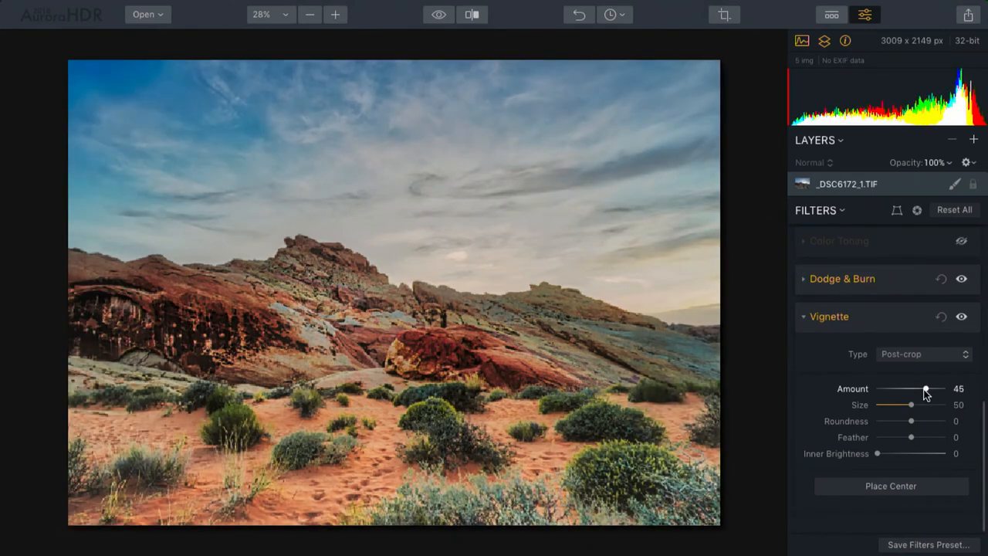
# - Switch the vignette to darkening the edges and fine-tune the amount to -35
pyautogui.click(914, 210)
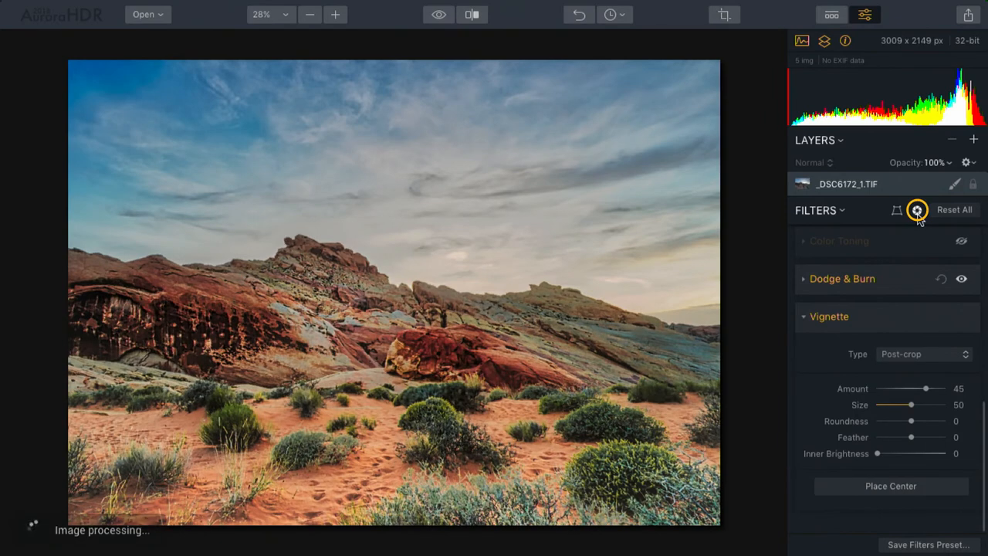
pyautogui.moveTo(914, 210)
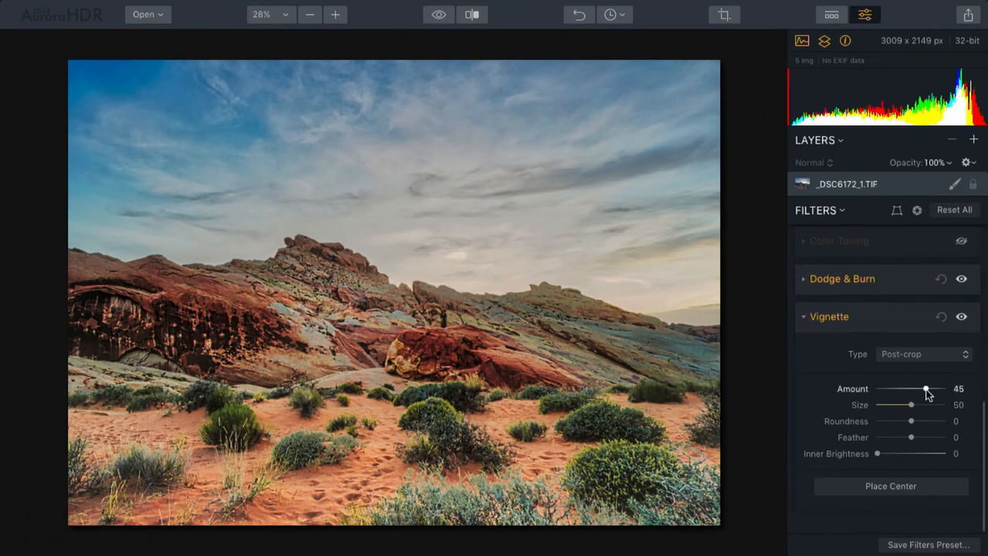
pyautogui.moveTo(926, 389); pyautogui.dragTo(929, 389)
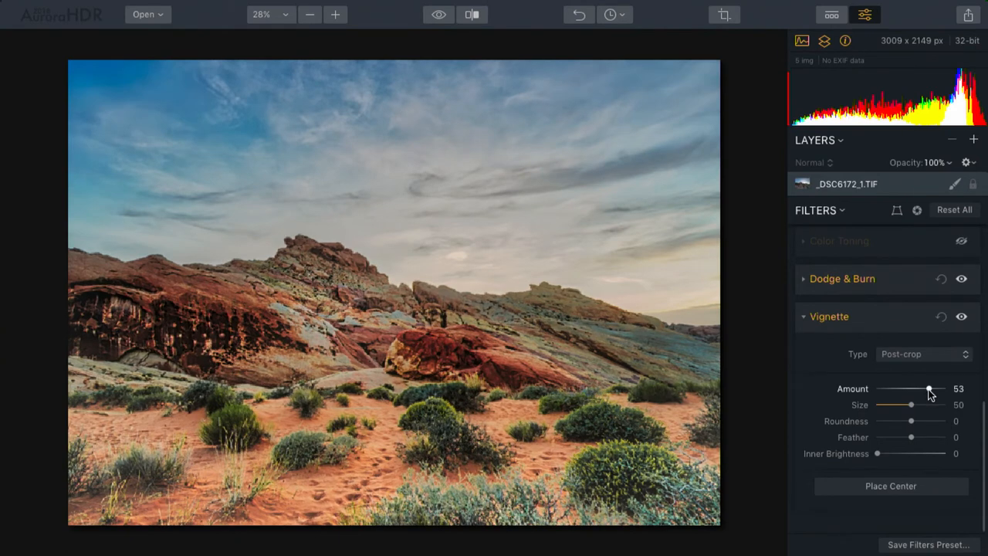
pyautogui.moveTo(930, 389); pyautogui.dragTo(901, 388)
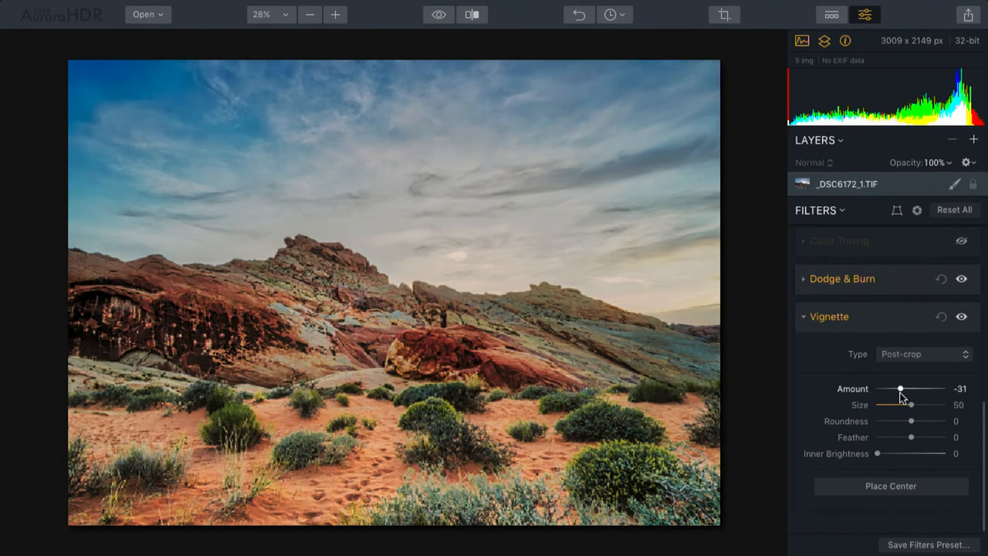
pyautogui.moveTo(901, 389); pyautogui.dragTo(898, 389)
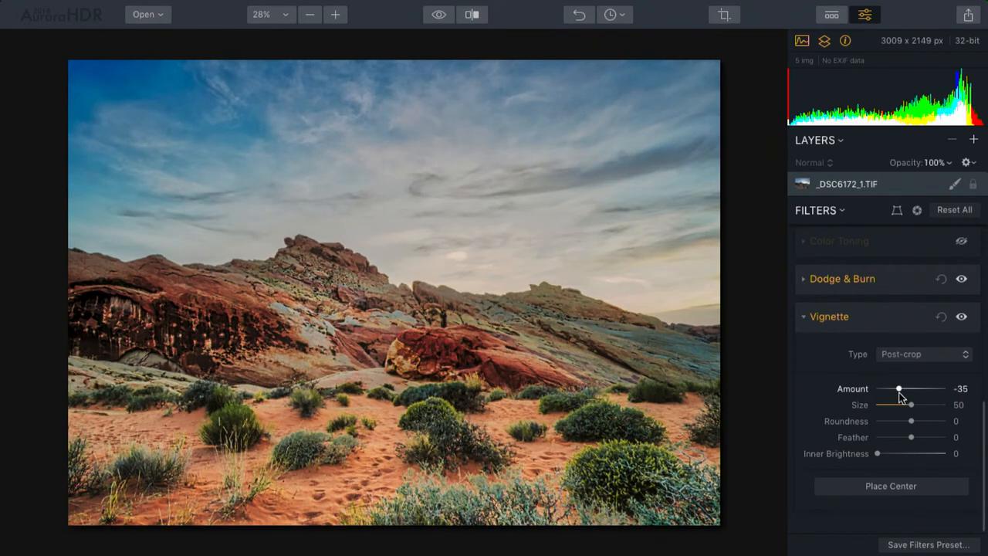
# - Place the vignette centre on the mountain peak and darken amount to -100 to preview its shape
pyautogui.click(890, 486)
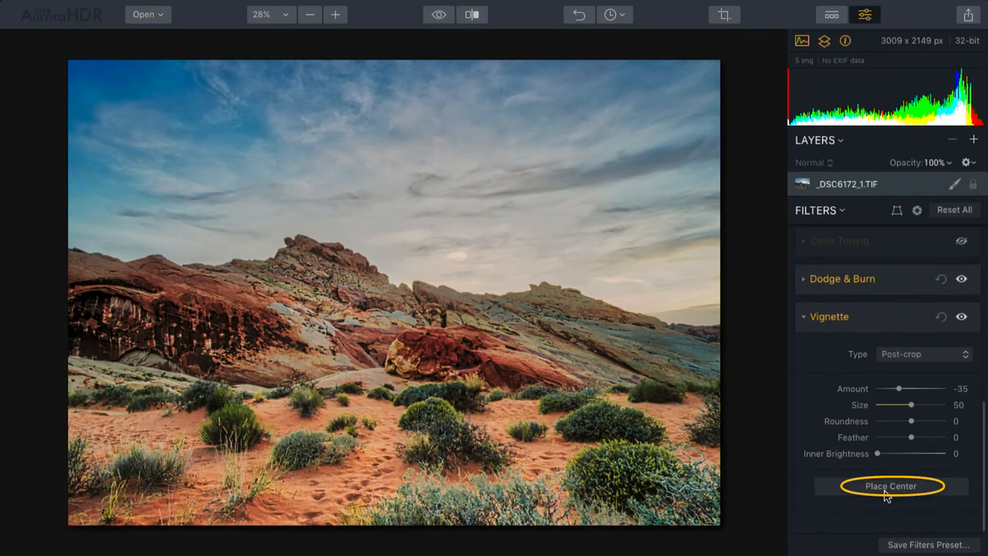
pyautogui.click(890, 486)
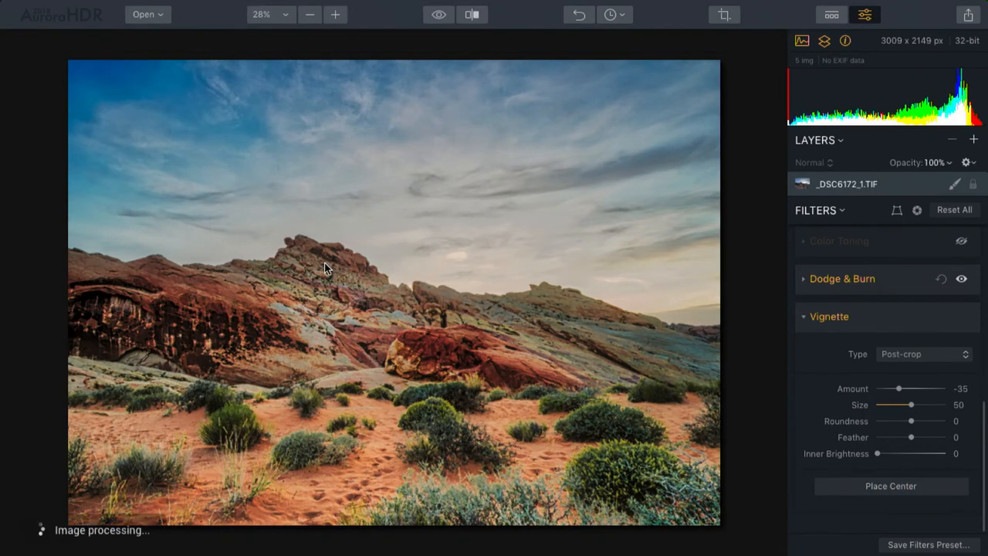
pyautogui.moveTo(898, 389); pyautogui.dragTo(888, 389)
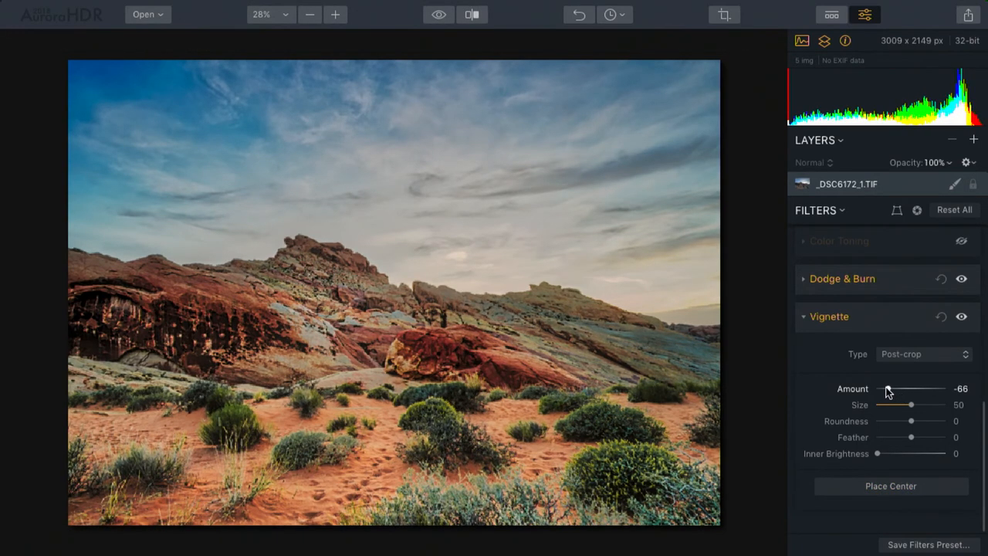
pyautogui.moveTo(888, 389); pyautogui.dragTo(877, 389)
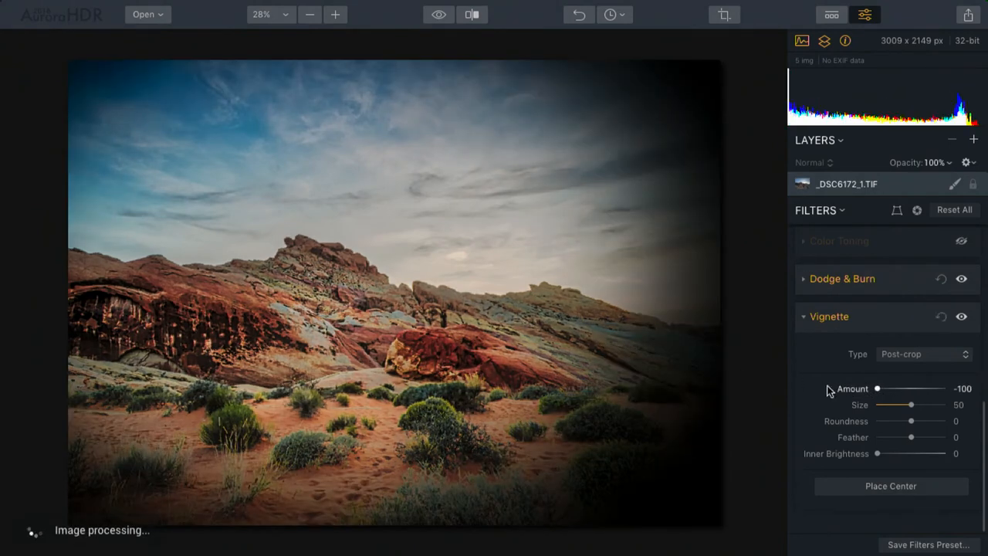
# - Shrink vignette size to 0, feather it fully at 100, and return the amount to -35
pyautogui.moveTo(911, 405); pyautogui.dragTo(886, 404)
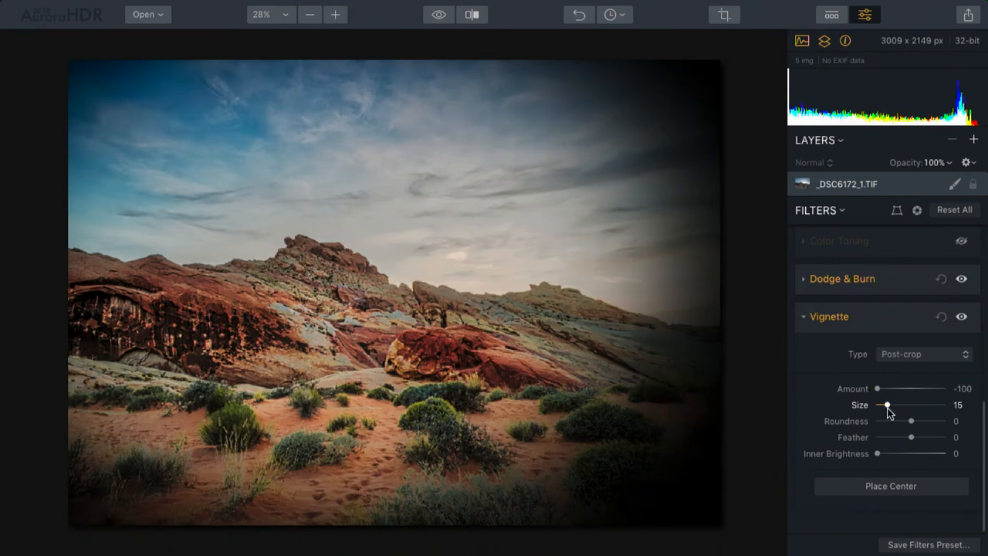
pyautogui.moveTo(886, 405); pyautogui.dragTo(876, 404)
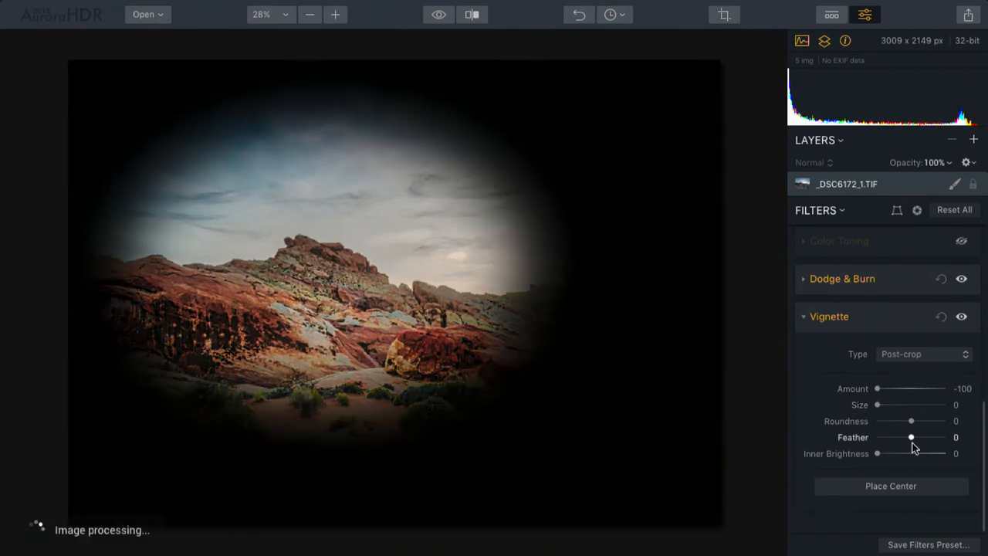
pyautogui.moveTo(911, 437); pyautogui.dragTo(943, 437)
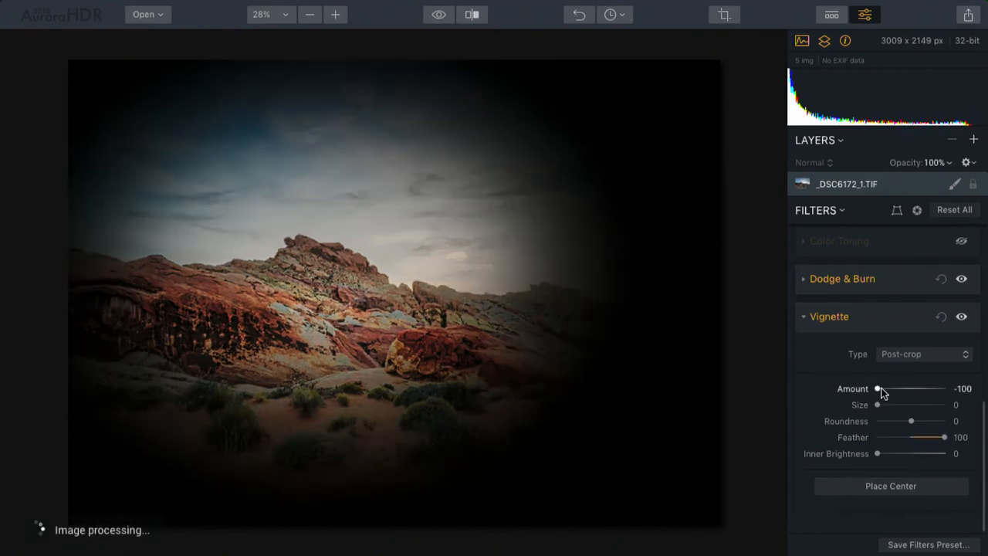
pyautogui.moveTo(876, 389); pyautogui.dragTo(899, 389)
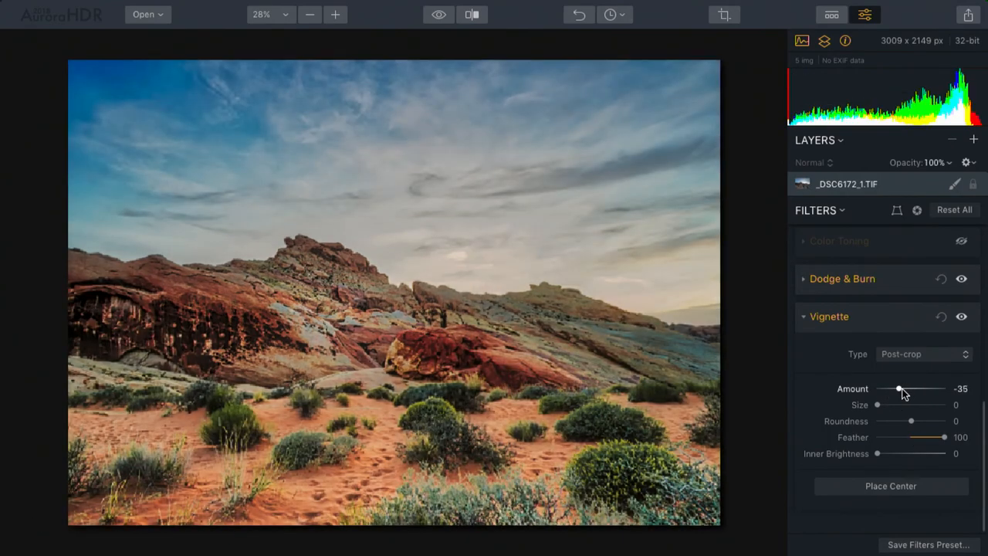
# - Deepen the vignette amount to -54, then hide the Vignette filter to compare
pyautogui.moveTo(898, 389); pyautogui.dragTo(892, 389)
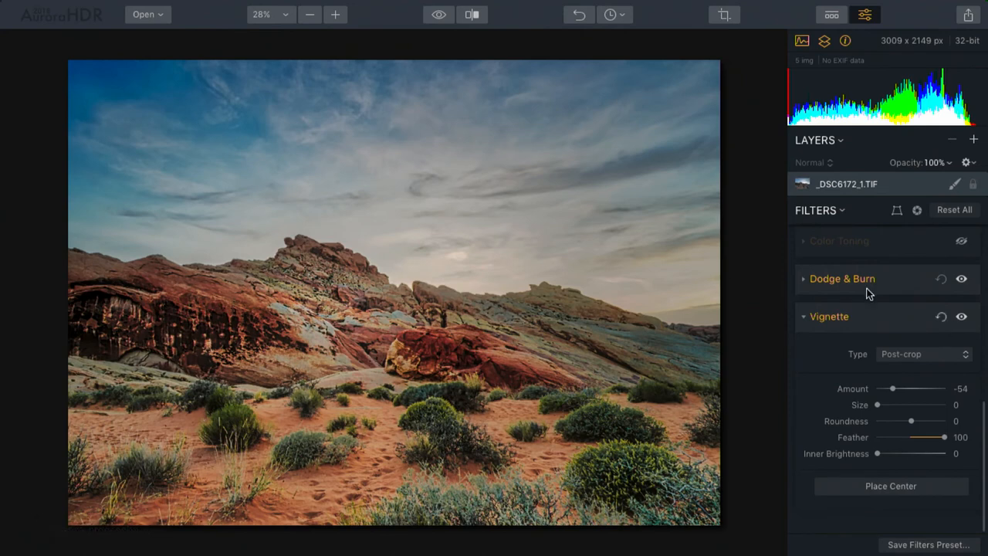
pyautogui.moveTo(651, 254)
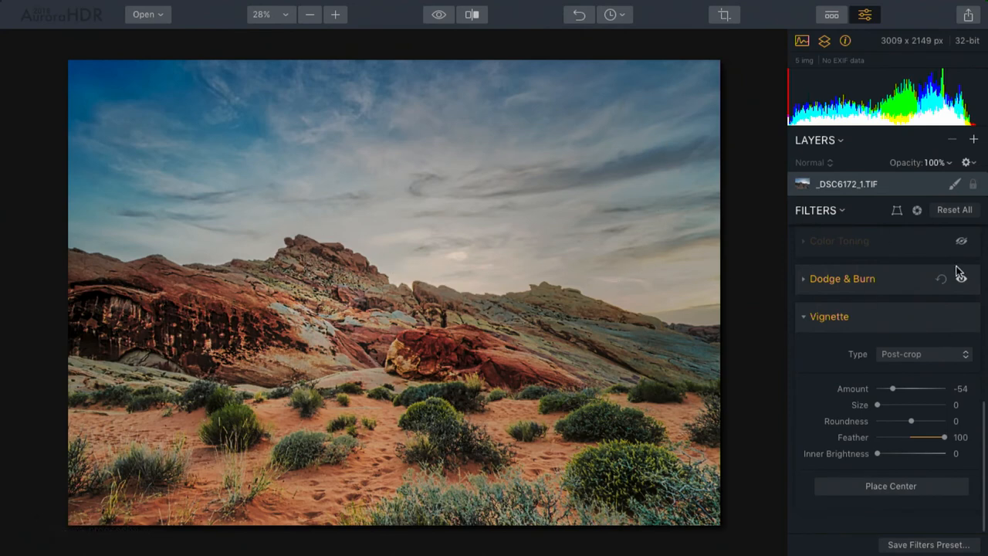
pyautogui.click(961, 318)
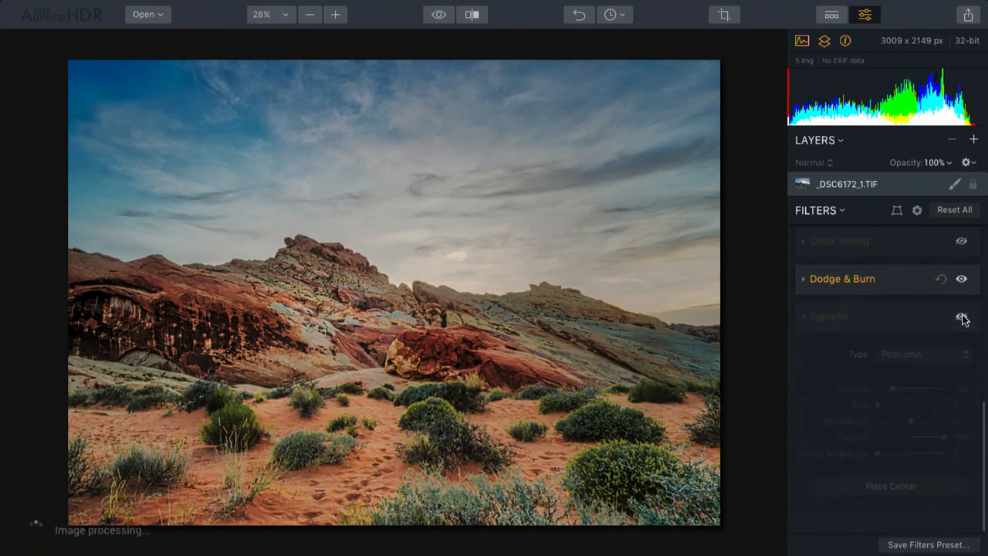